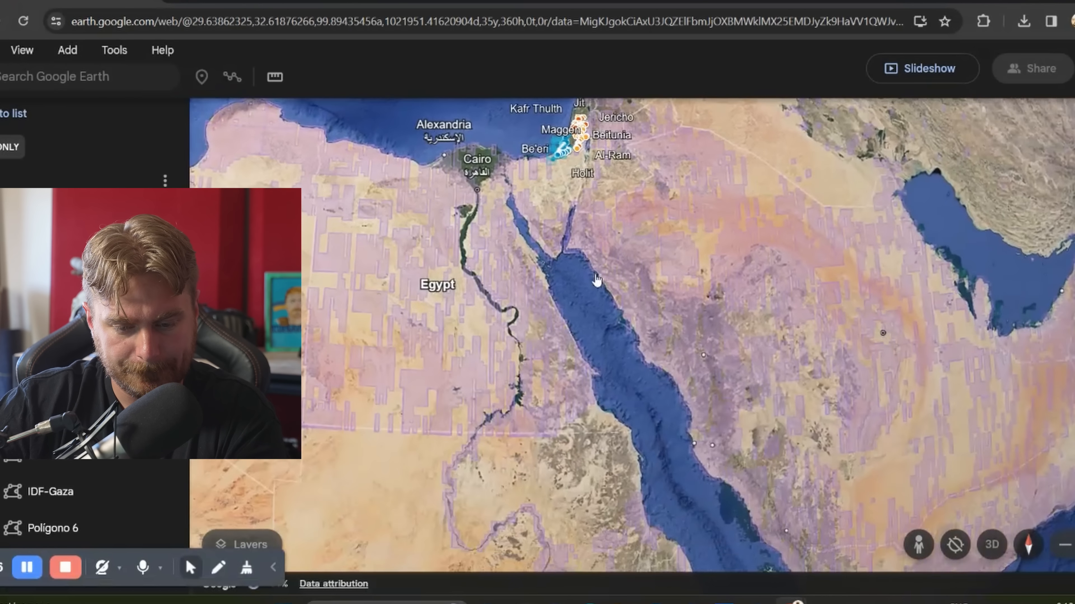
Zoom the Google Earth view out from Egypt toward the globe over the Dead Sea region.
scroll("down", 3)
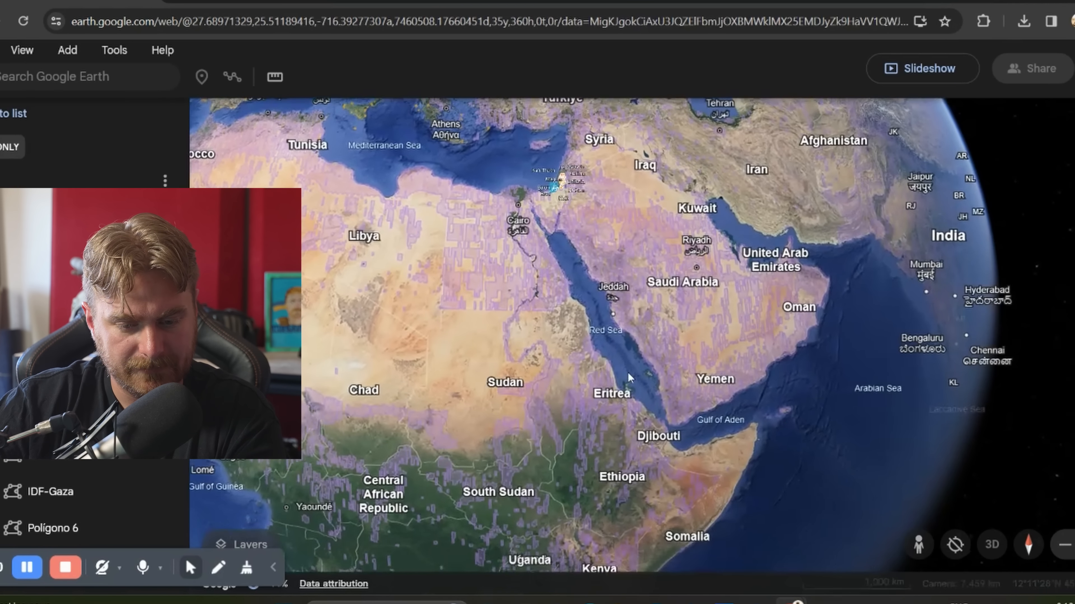
scroll("down", 3)
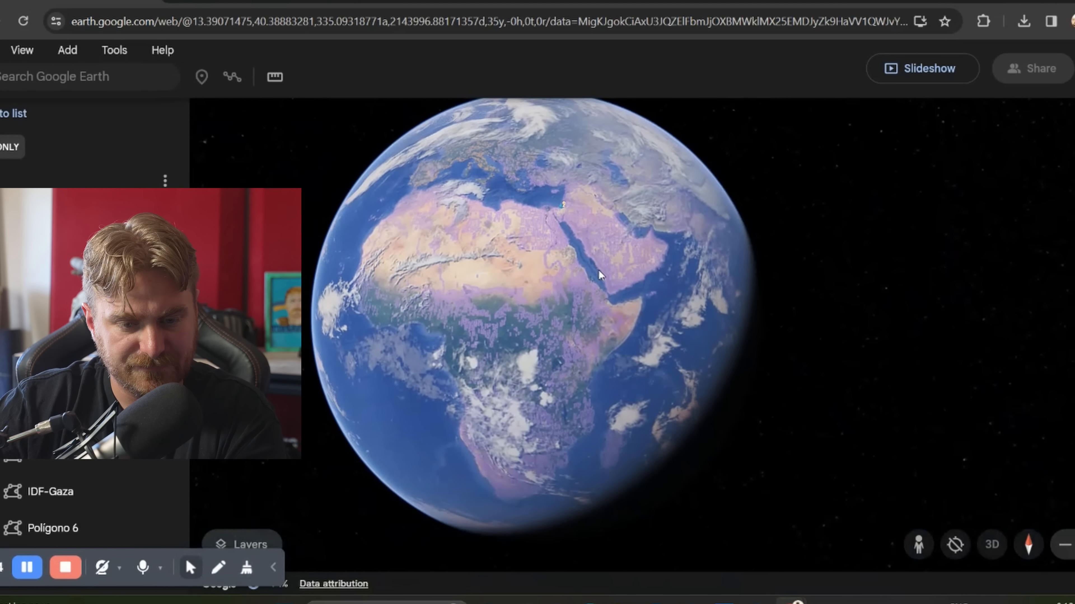
scroll("down", 3)
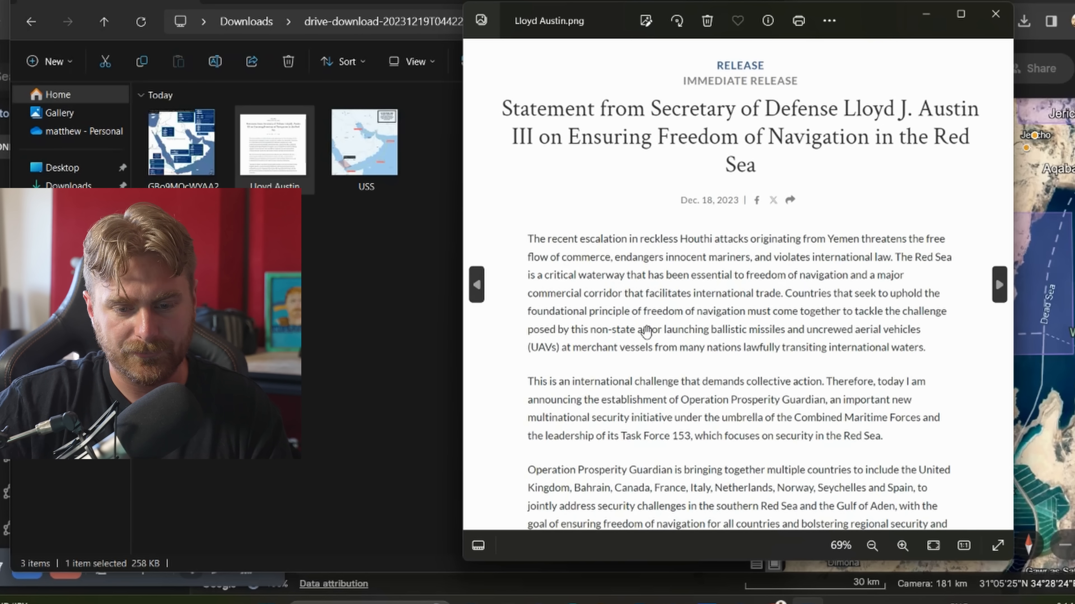
Close the Lloyd Austin statement, view the USS carrier-route and Red Sea ship-tracking maps, then close Photos.
left_click(994, 14)
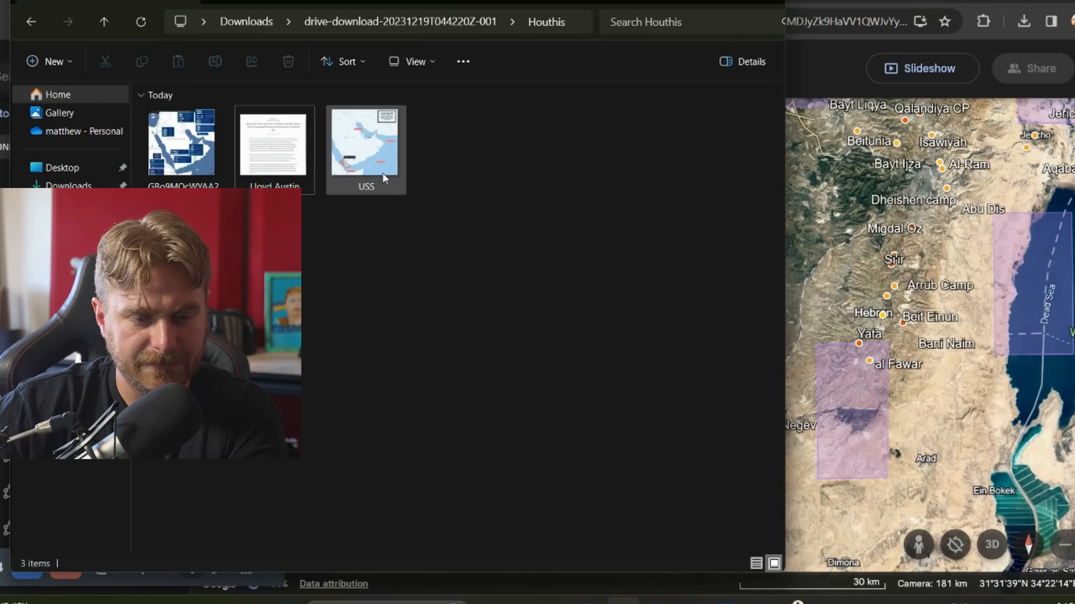
double_click(365, 144)
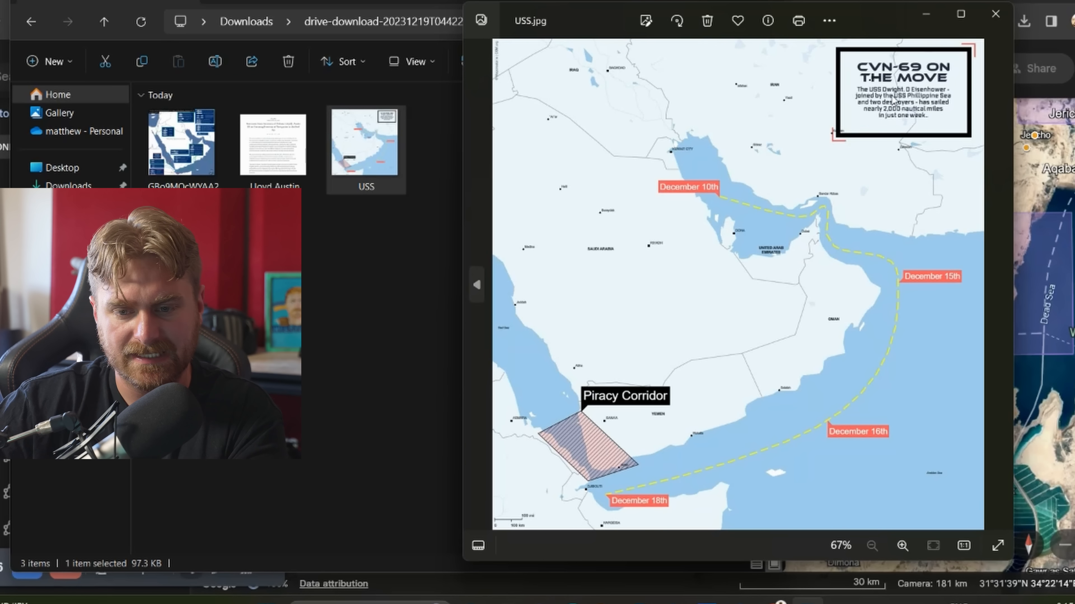
left_click(901, 546)
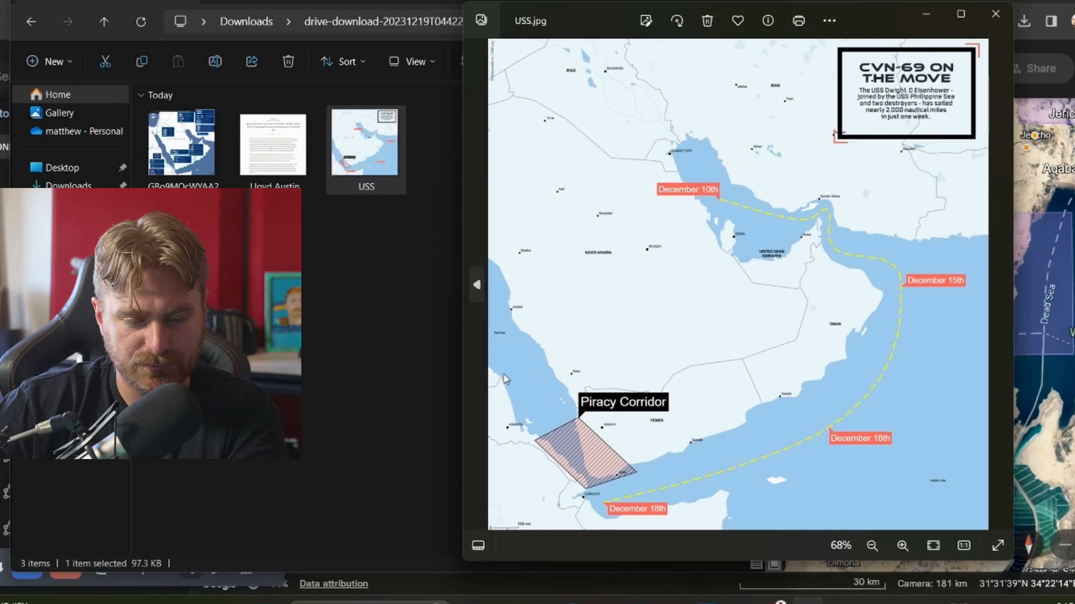
left_click(901, 546)
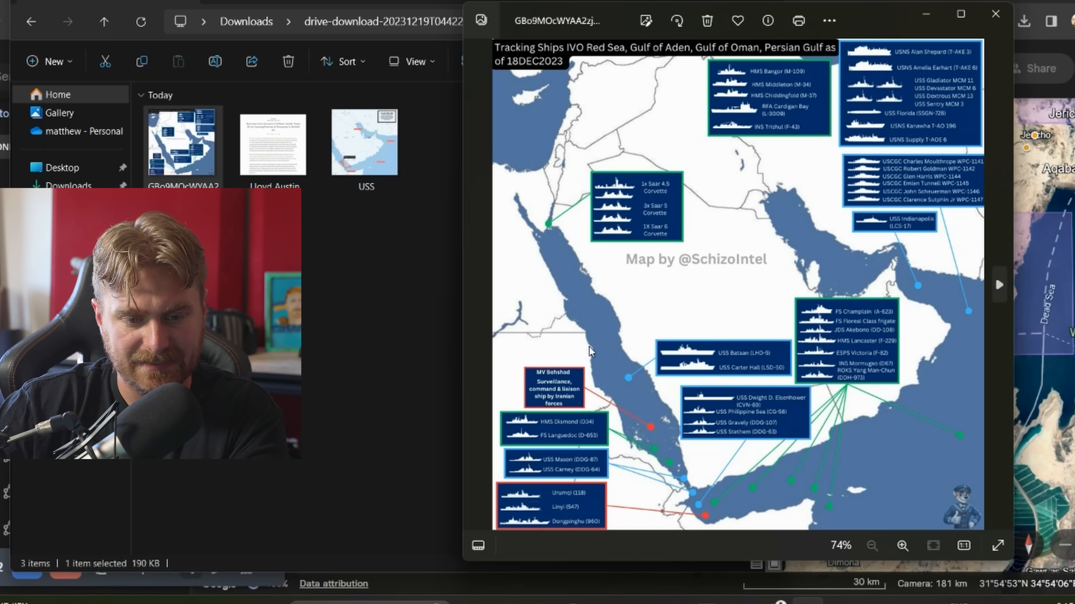
mouse_move(544, 187)
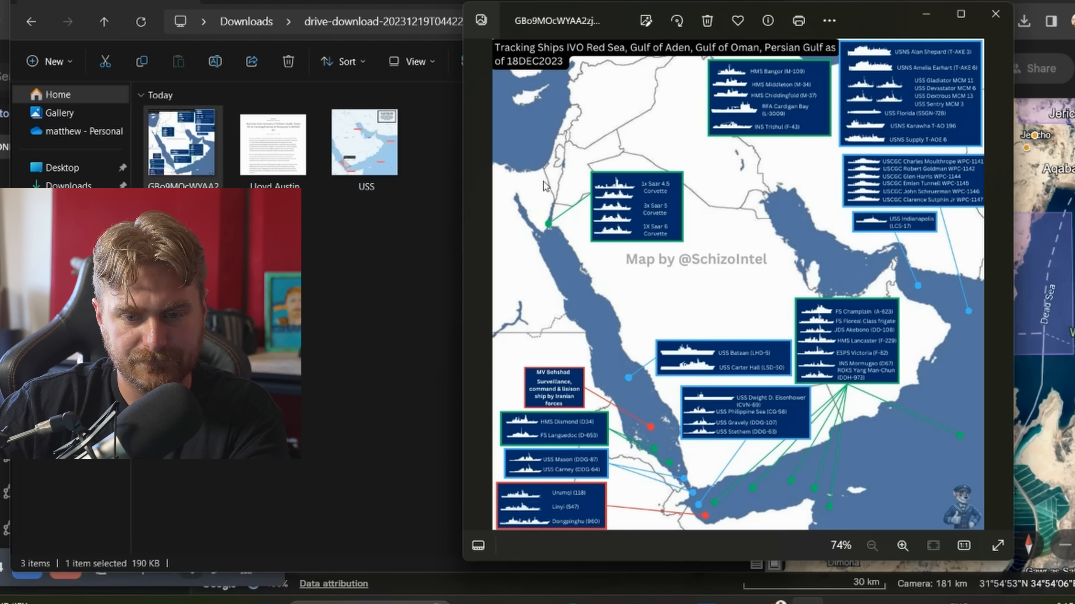
mouse_move(888, 361)
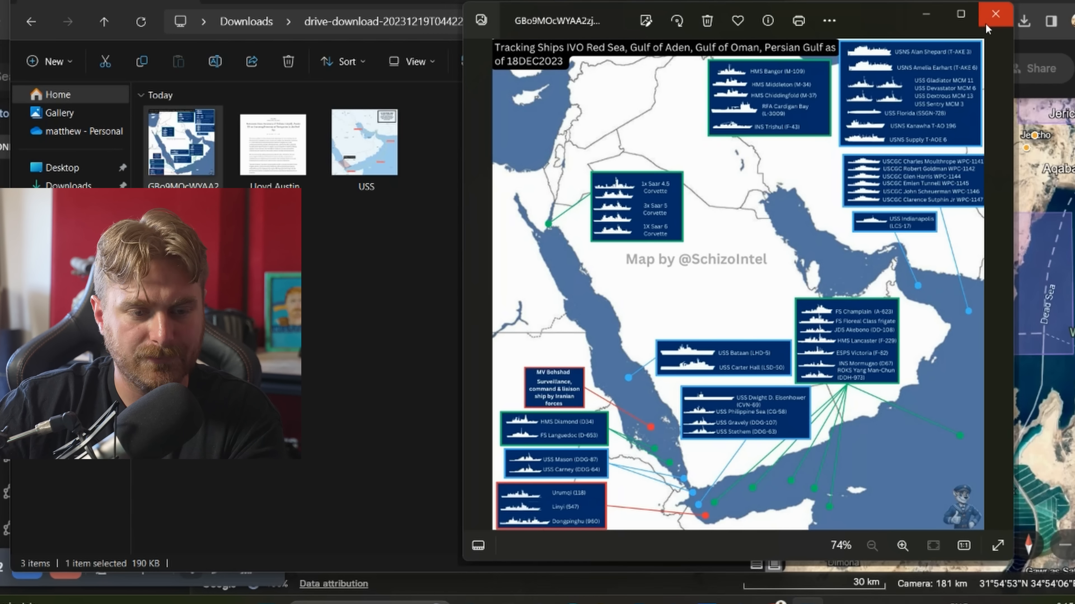
left_click(995, 14)
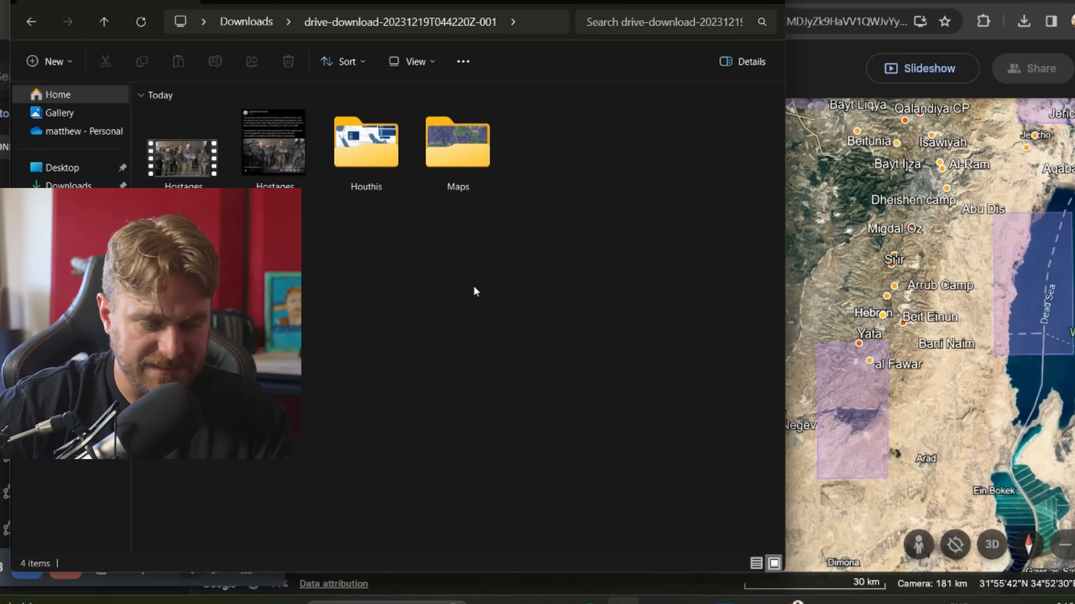
Open the Hostages screenshot of the IDF rules-of-engagement post in Photos.
left_click(273, 144)
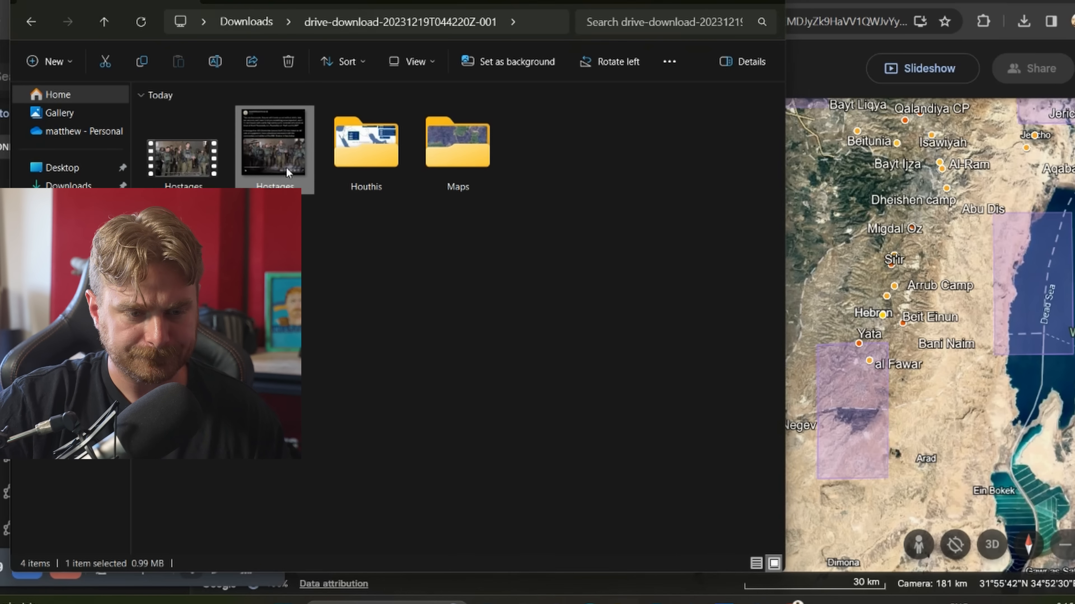
double_click(274, 144)
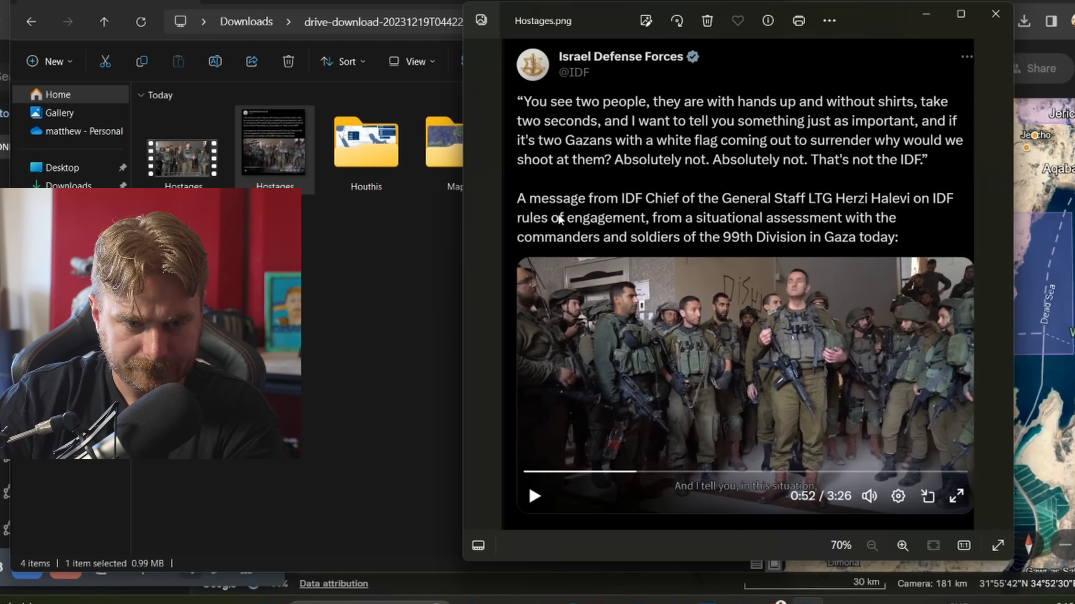
Leave the IDF post image and return to the Google Earth view of the Gaza Strip.
left_click(183, 158)
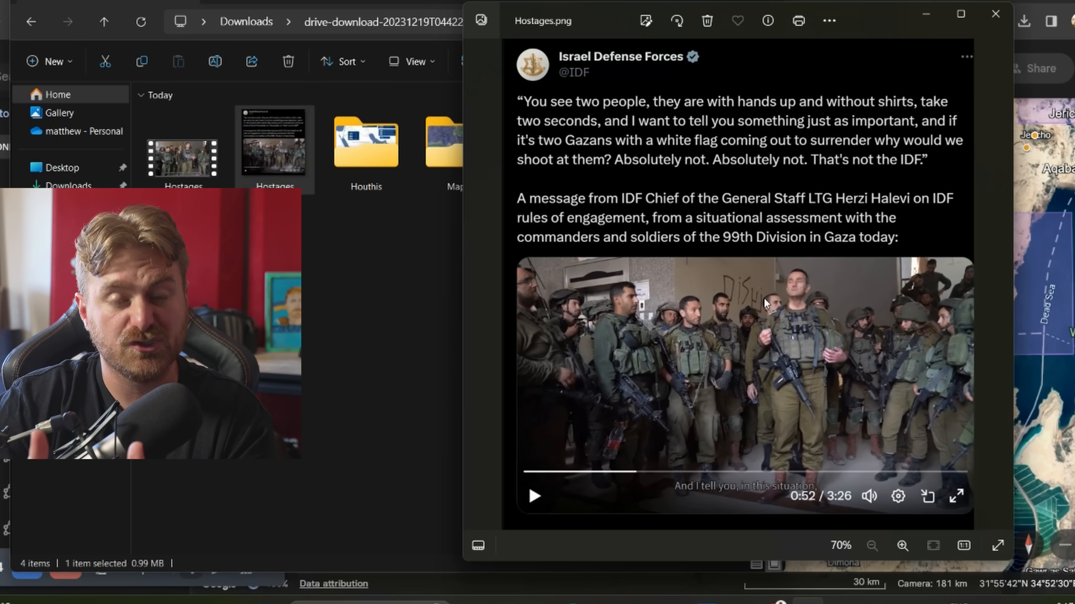
mouse_move(881, 266)
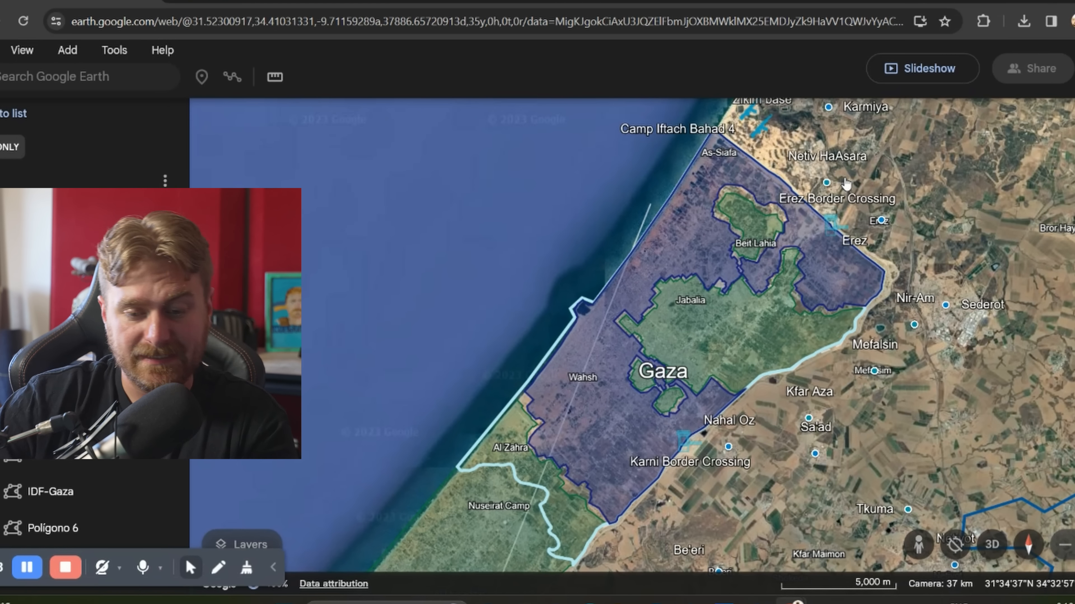
Pan and zoom into the control polygons around eastern Gaza City.
left_click_drag(845, 184, 769, 298)
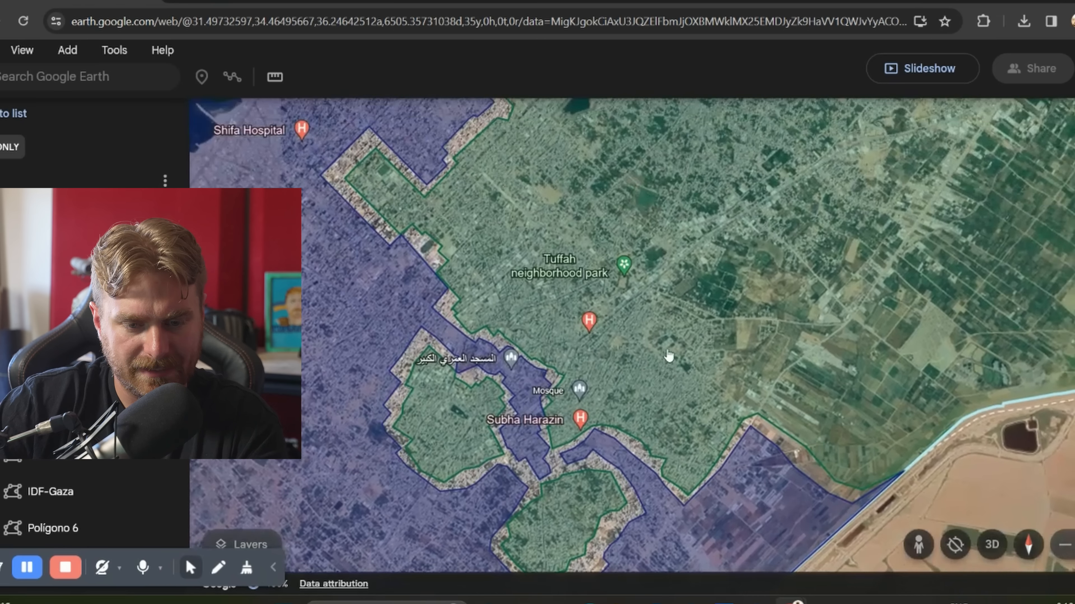
scroll("down", 3)
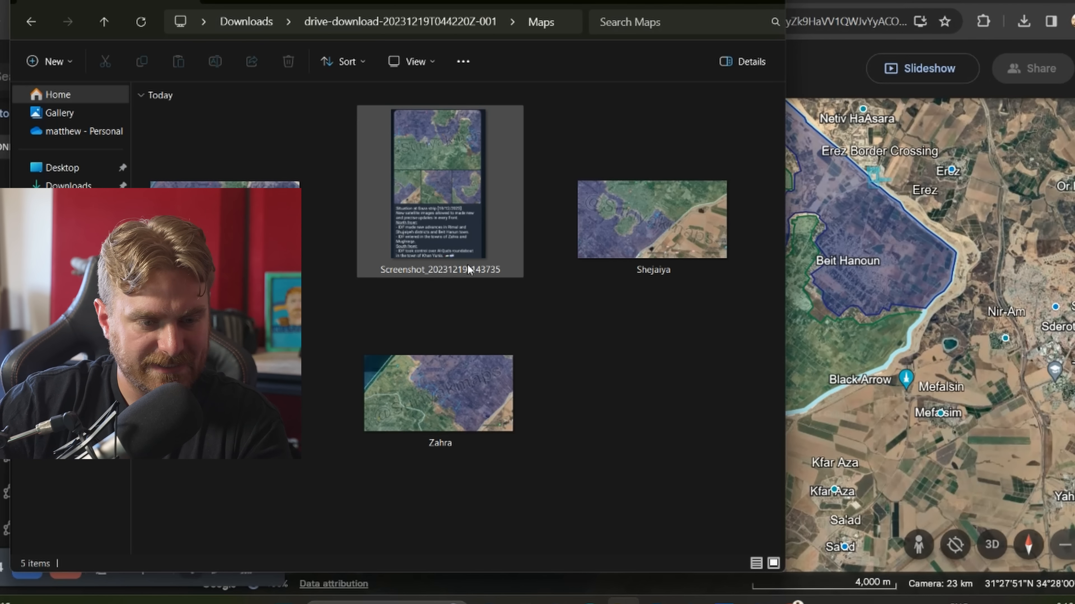
View the North Rimal reference map in Photos, then zoom out over northern Gaza.
double_click(440, 190)
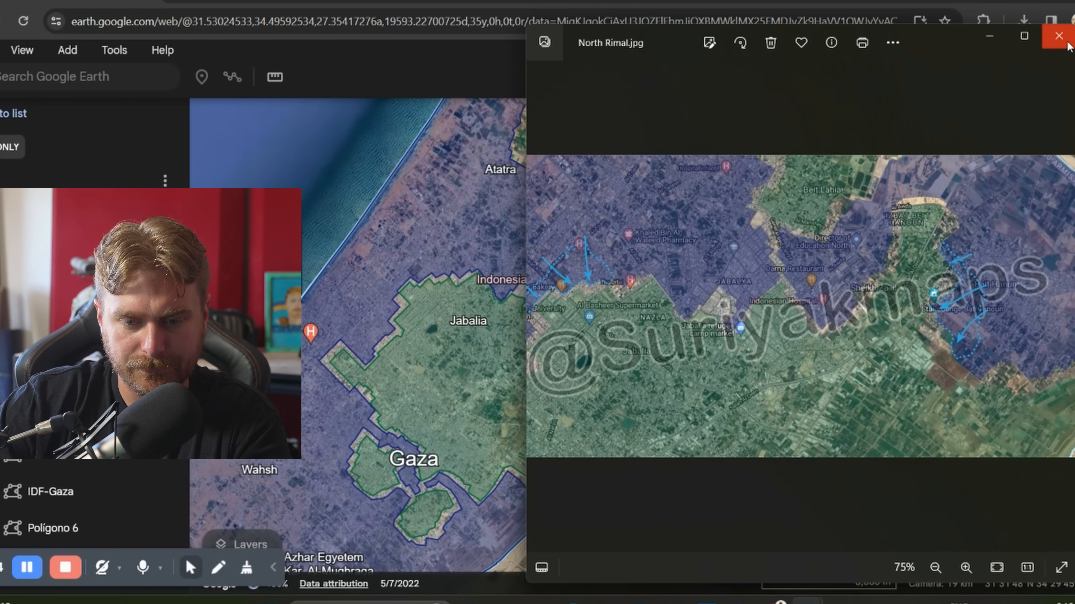
left_click(1059, 36)
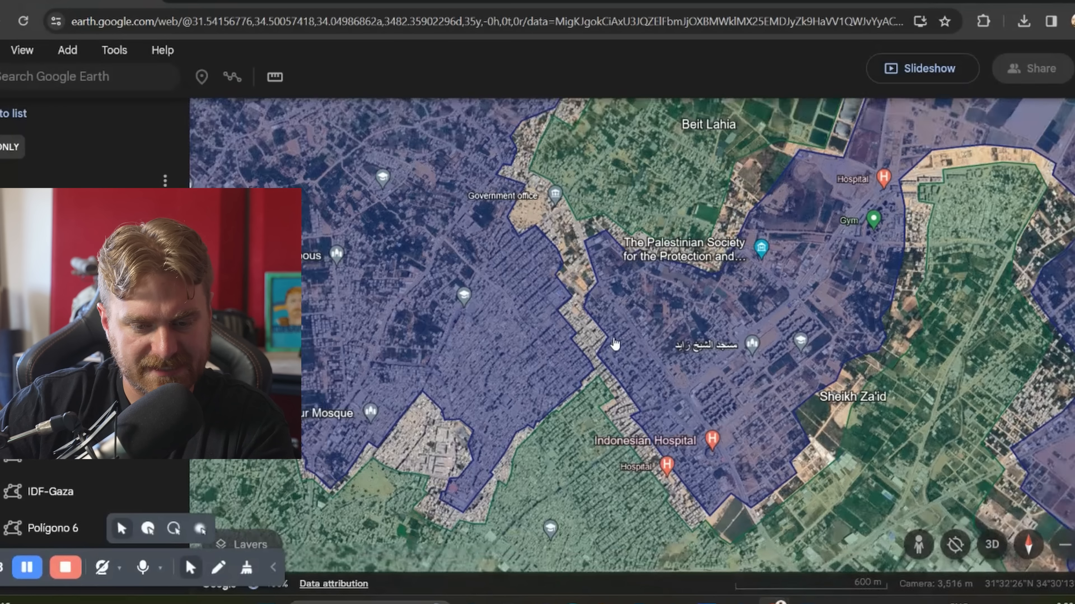
scroll("down", 3)
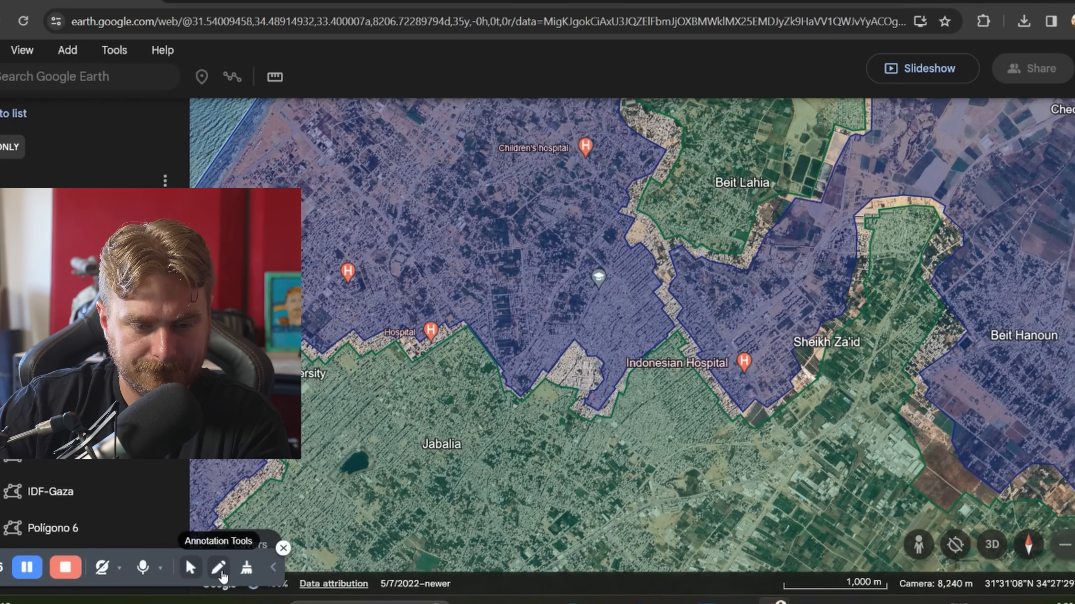
Draw a small red test mark in the northern polygon with the freehand pen, then clear it.
left_click(220, 568)
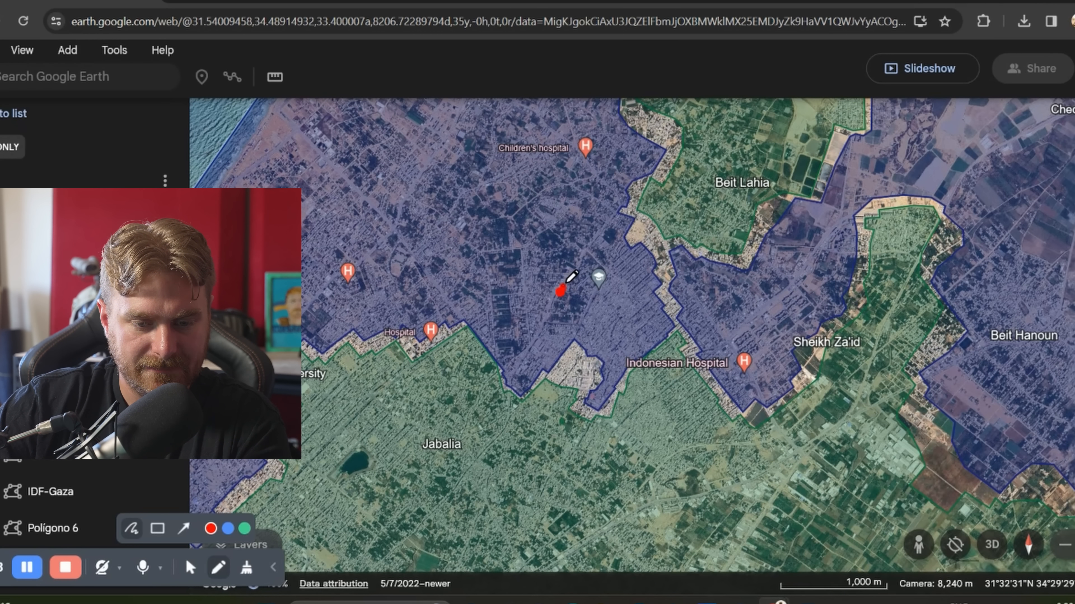
left_click_drag(562, 284, 551, 332)
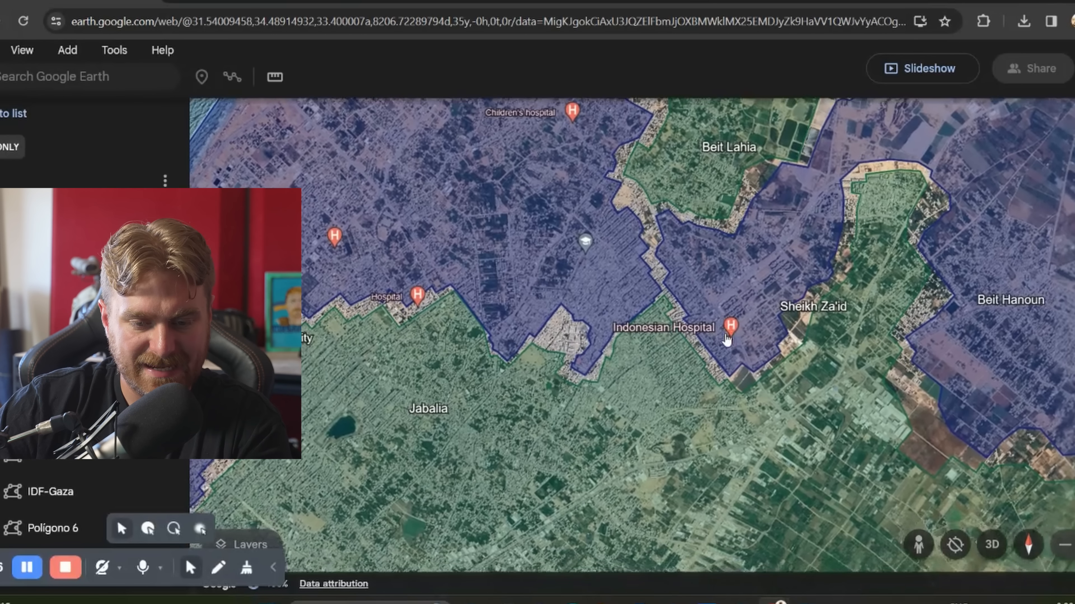
scroll("down", 3)
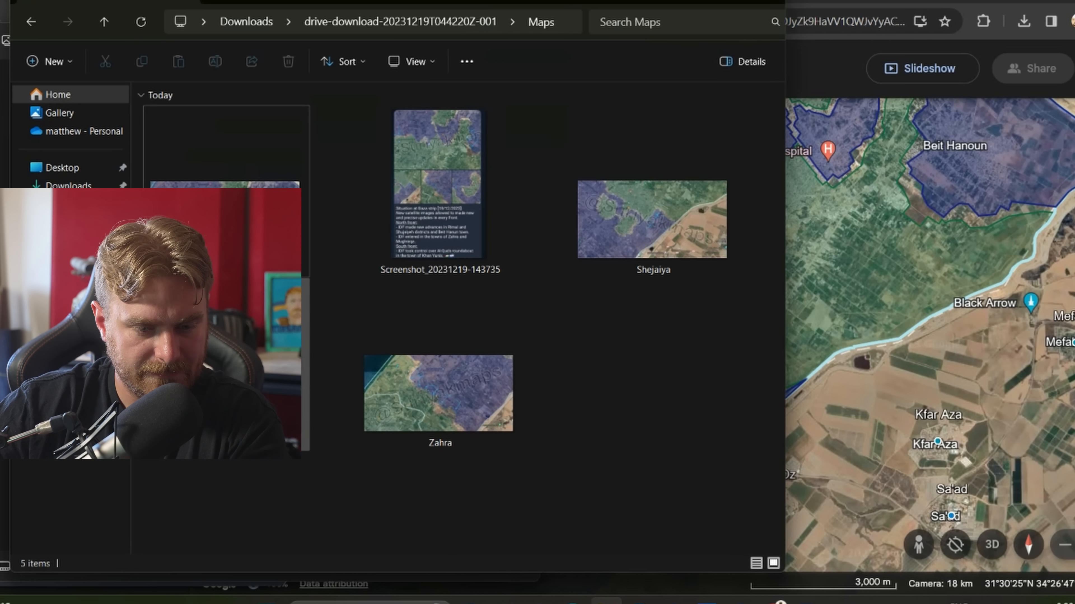
Open the Zahra reference image in Photos beside the Google Earth view of Al Zahra.
double_click(437, 392)
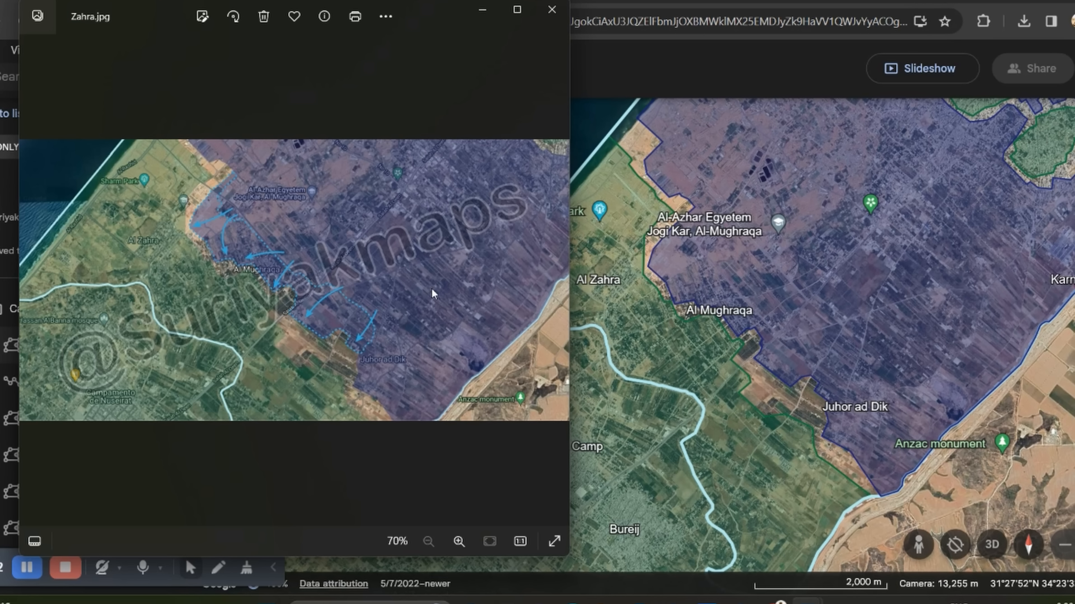
left_click(550, 10)
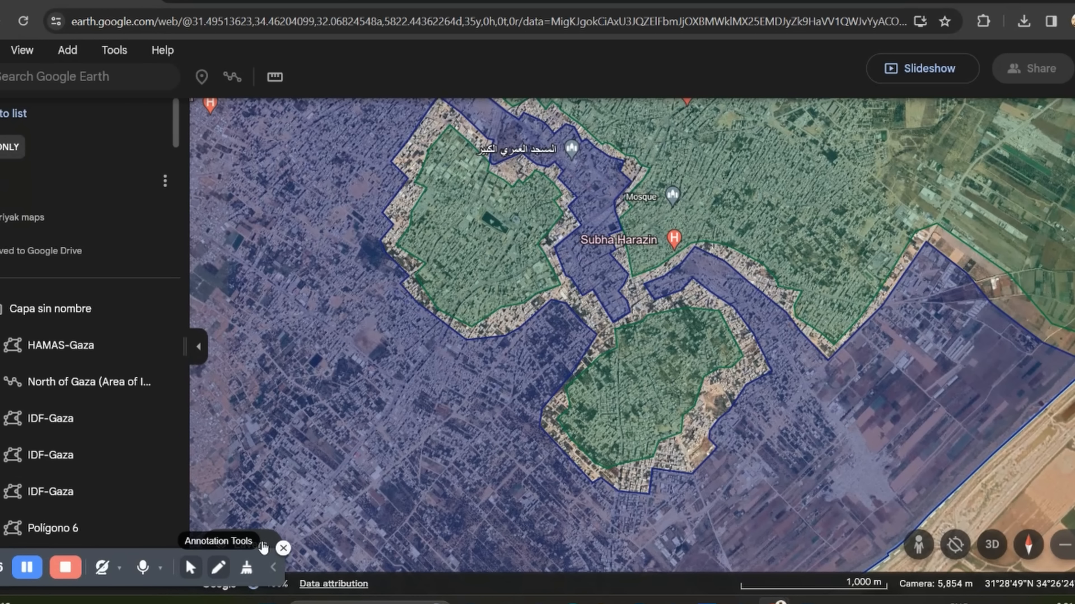
Circle the two green enclaves near Subha Harazin in red and add red cut lines between them.
left_click_drag(589, 226, 583, 274)
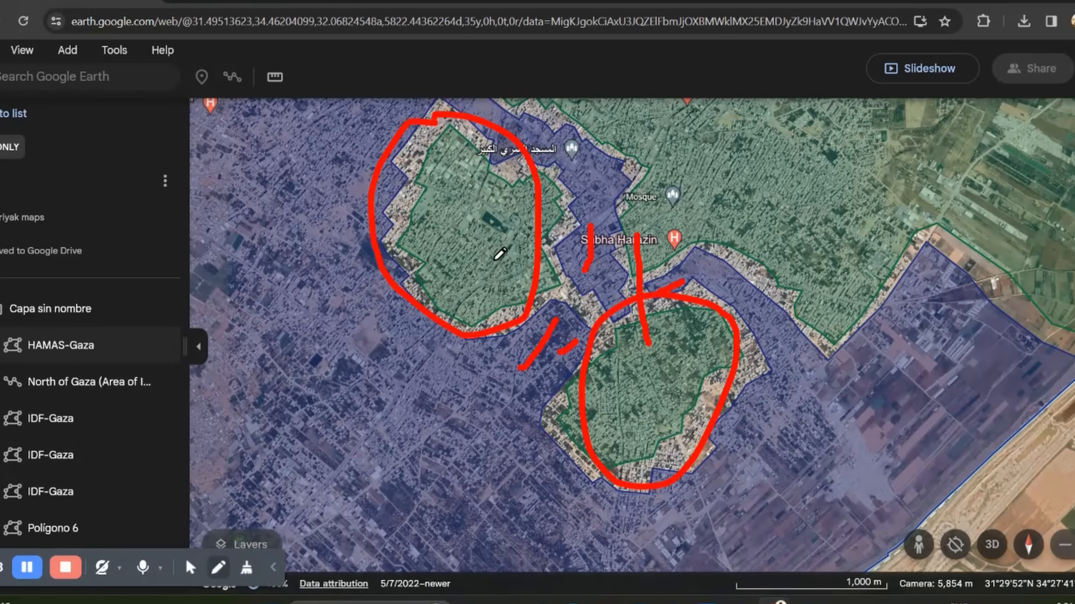
left_click_drag(494, 257, 617, 367)
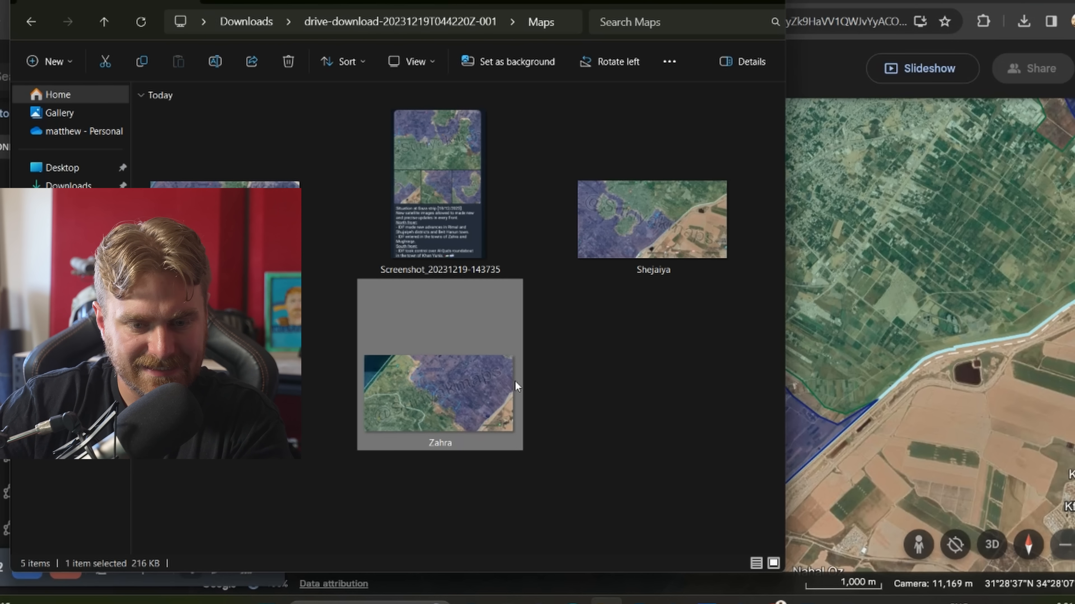
View the Shejaiya reference image in Photos, then open another reference image from the Maps folder.
double_click(651, 218)
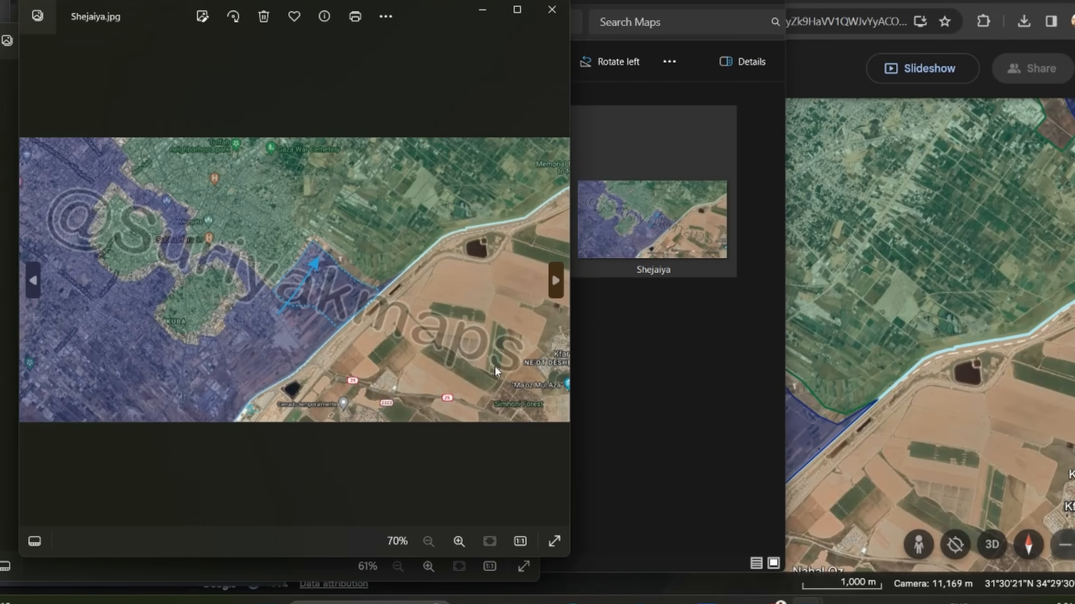
left_click(551, 9)
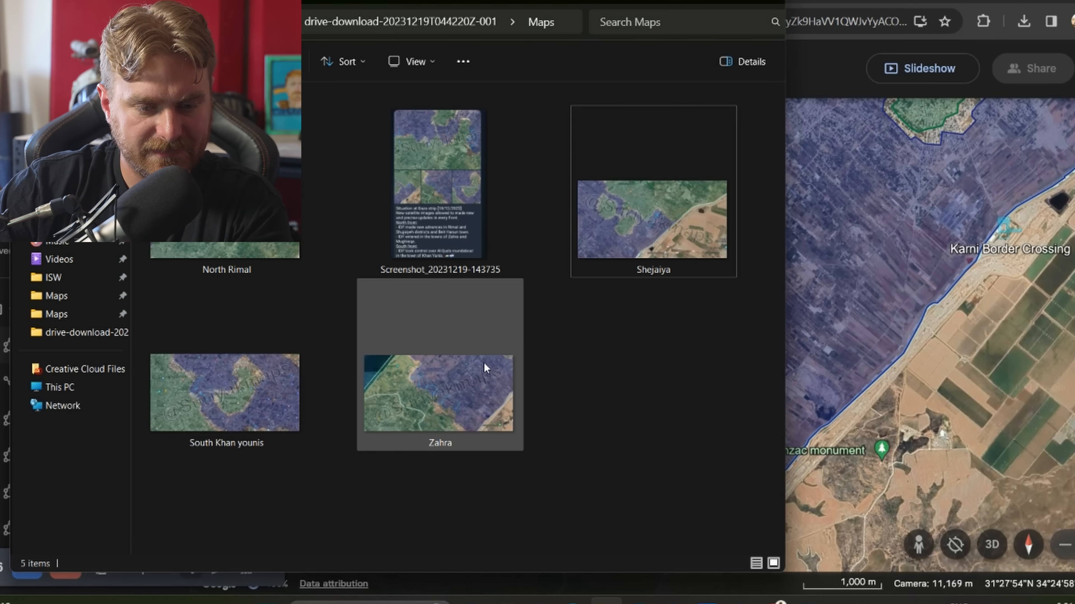
double_click(440, 392)
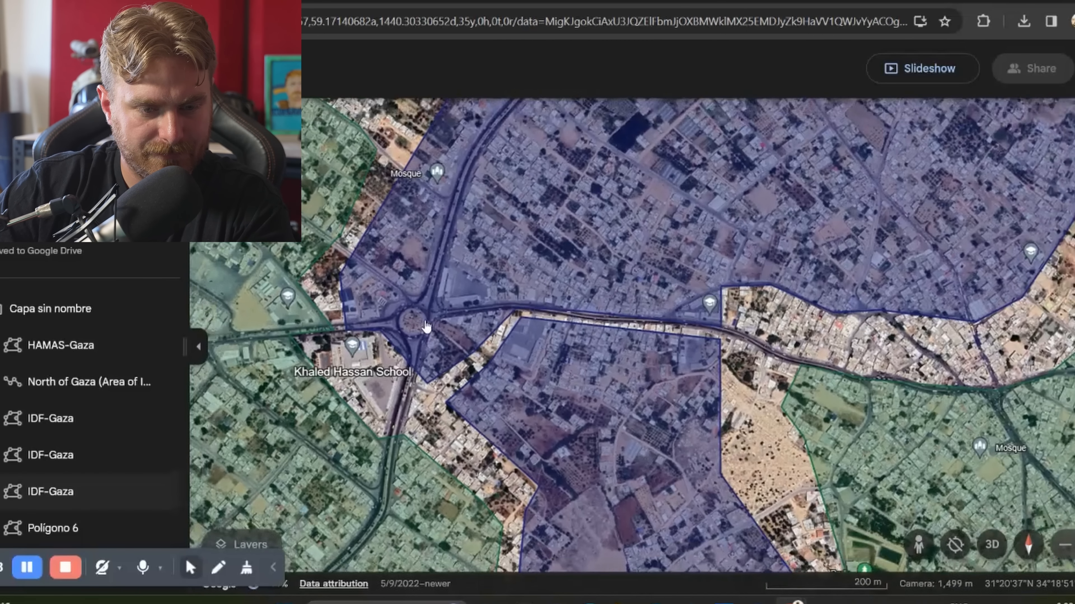
Draw red advance arrows from the eastern border and Abasan al Jadida toward Khan Yunis and northward.
left_click_drag(425, 326, 521, 351)
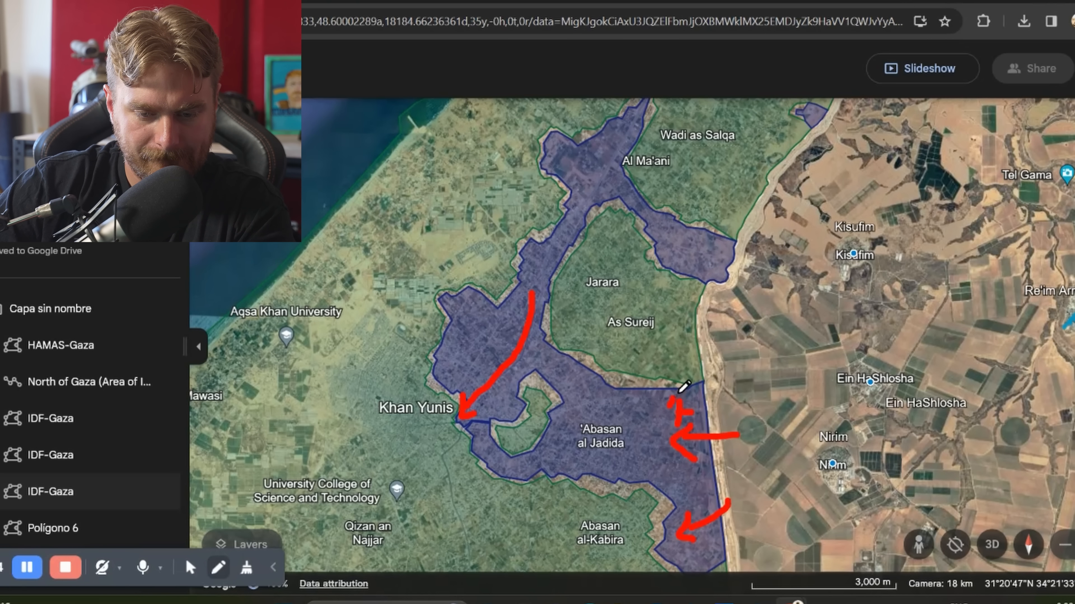
left_click_drag(678, 391, 514, 446)
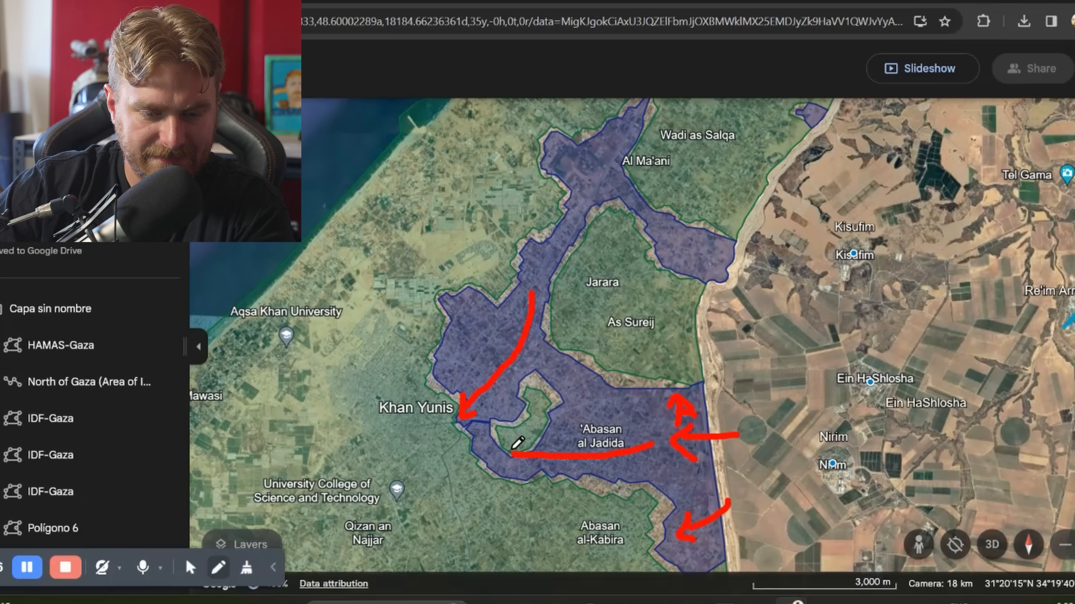
left_click_drag(491, 435, 654, 449)
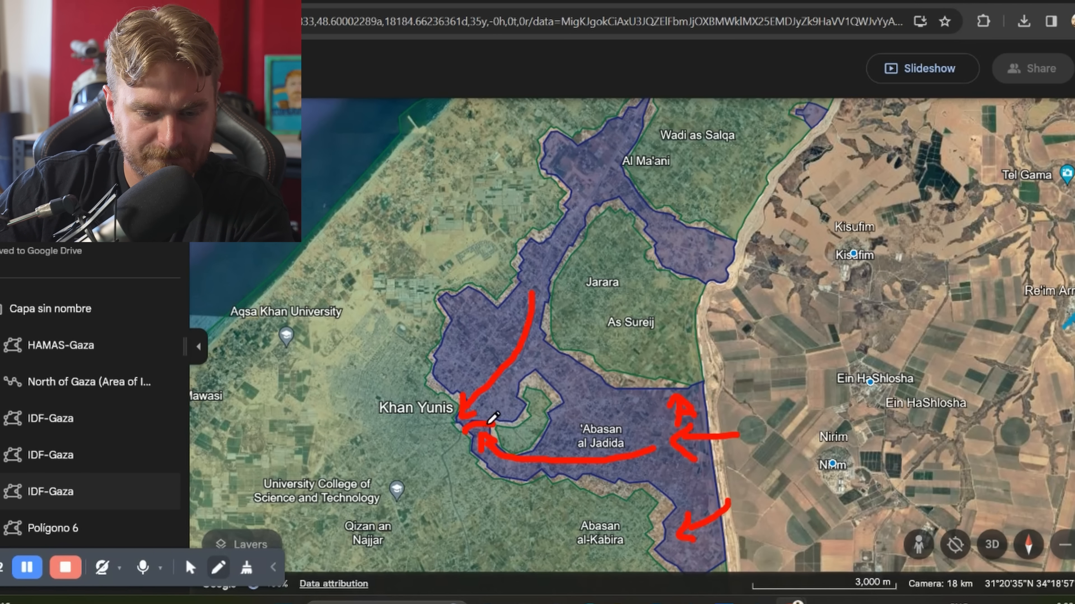
left_click_drag(483, 432, 549, 363)
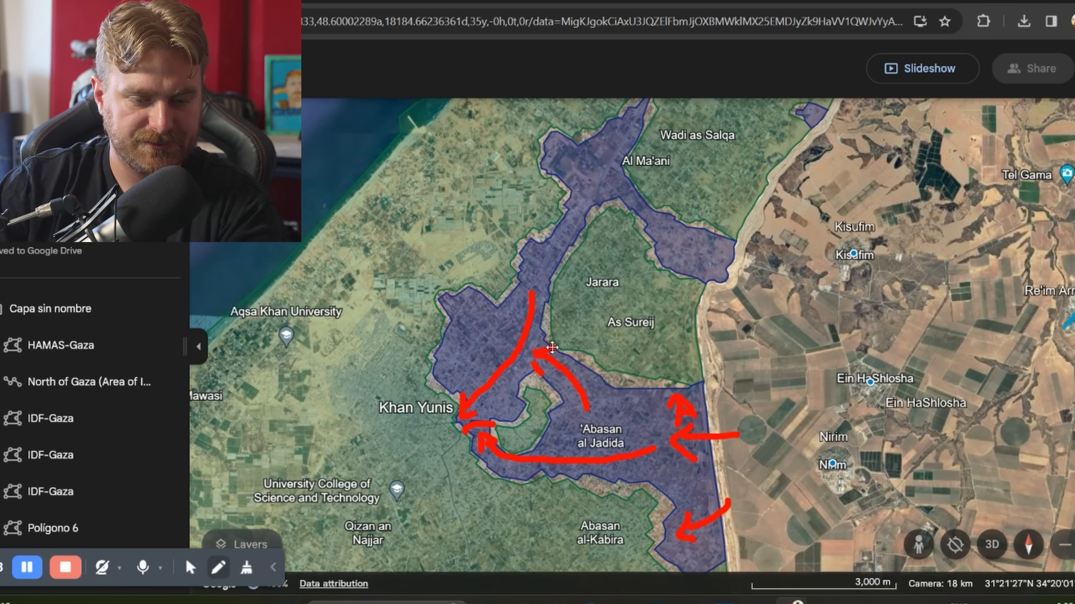
left_click_drag(528, 397, 507, 422)
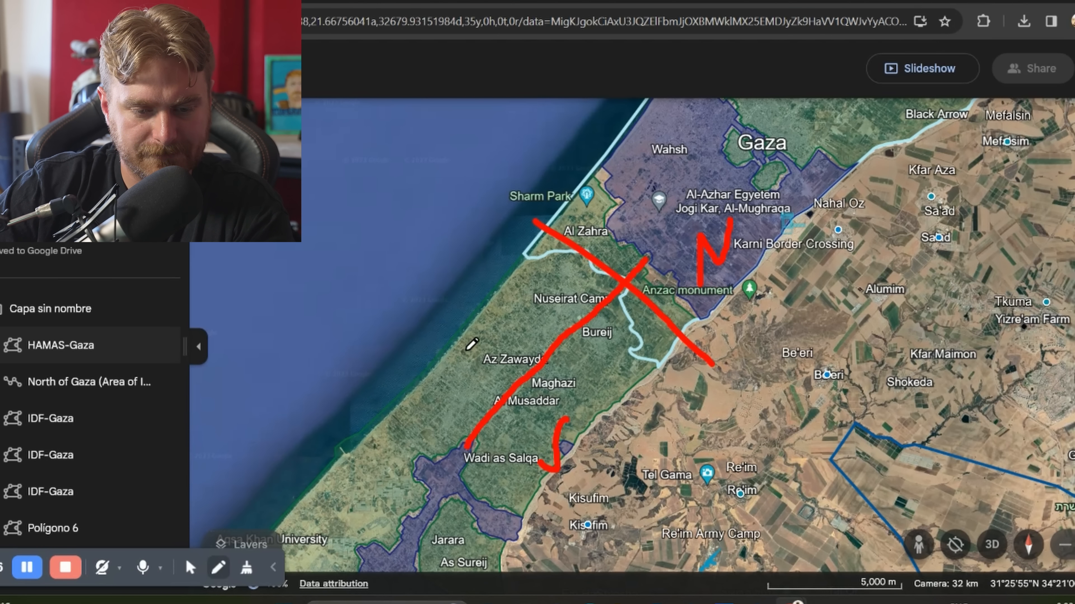
Draw red pen strokes near Az Zawayda and Bureij beside the existing central-Gaza cross.
left_click_drag(479, 335, 494, 370)
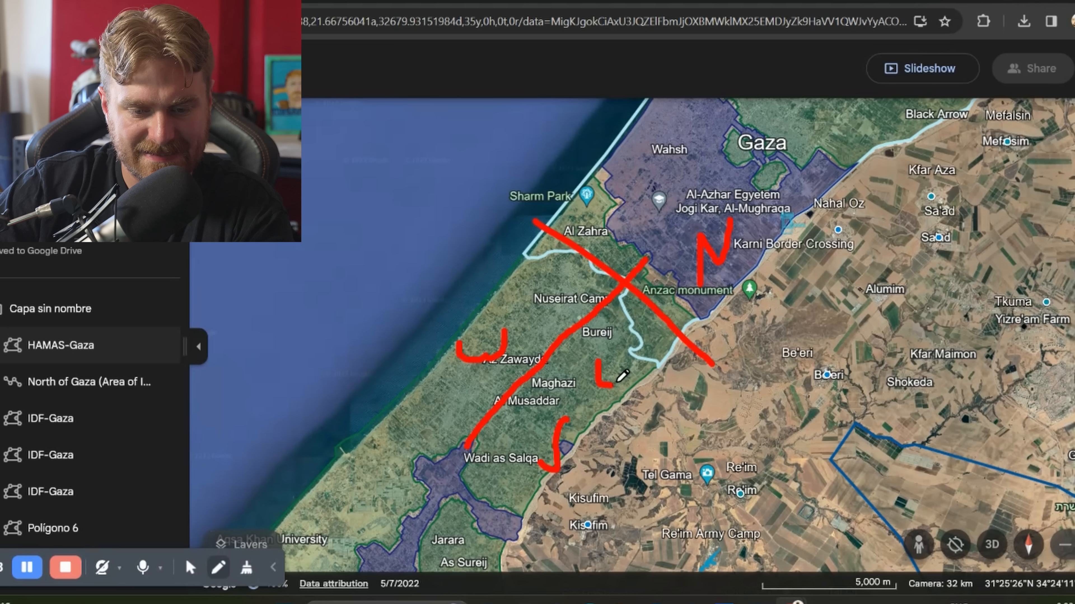